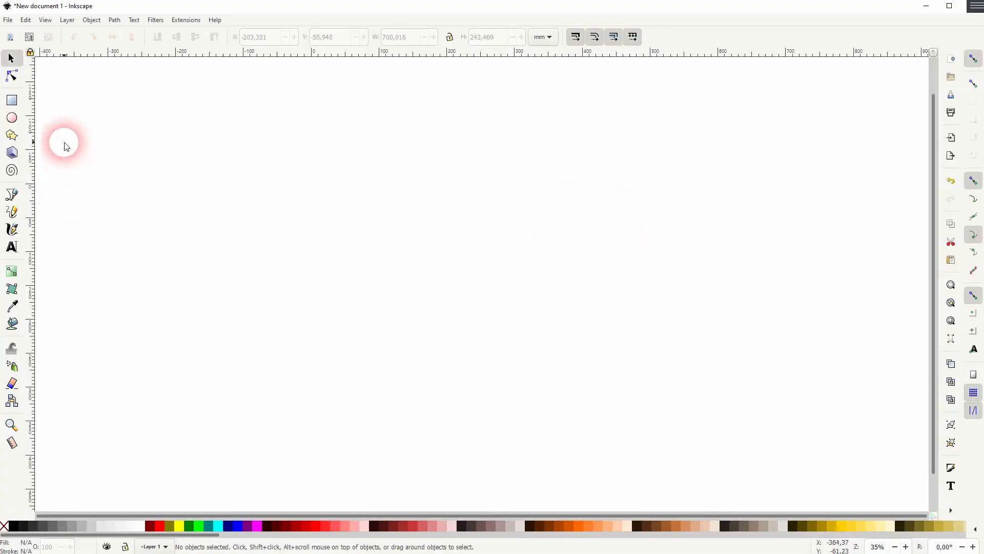
Step: Draw a wide dark red rectangle and nudge it slightly lower and to the right
left_click_drag(198, 187, 618, 307)
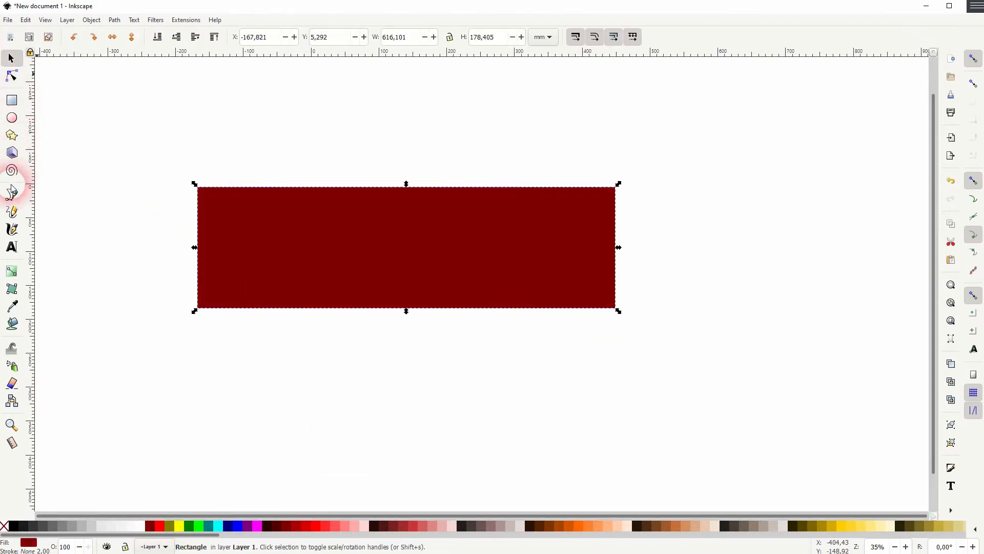
left_click_drag(406, 247, 448, 276)
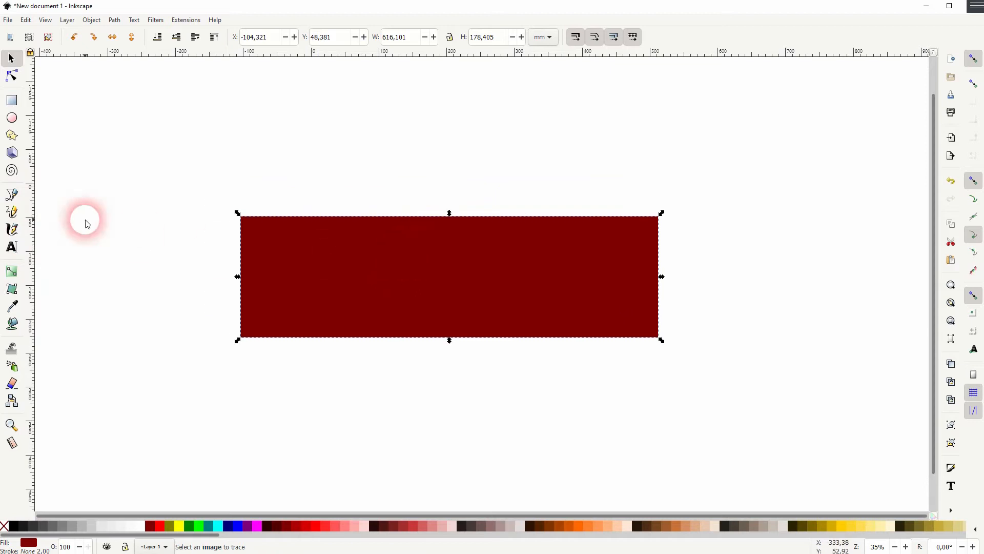
Step: Create a bold black text object reading KNOCKOUT over the rectangle
left_click(11, 247)
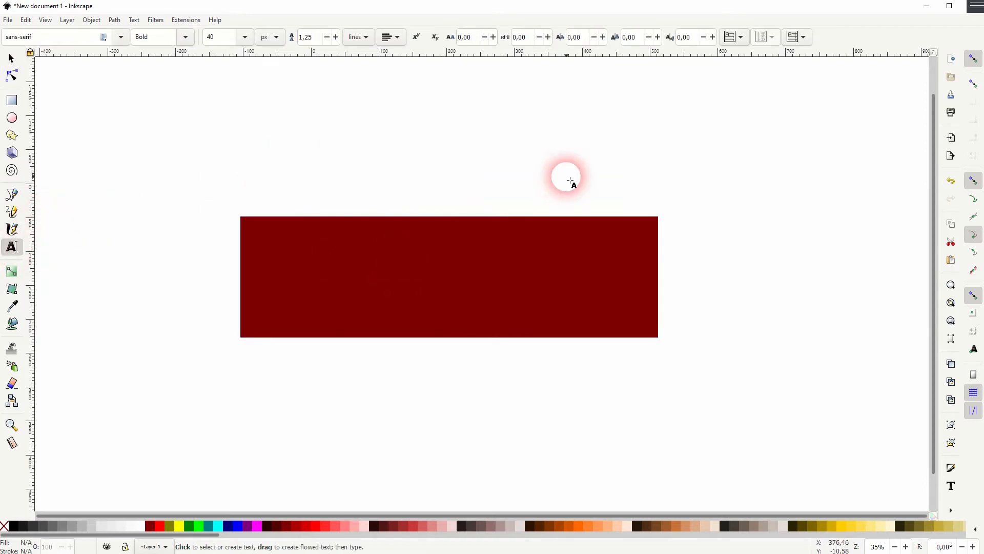
type("KNOCKOUT")
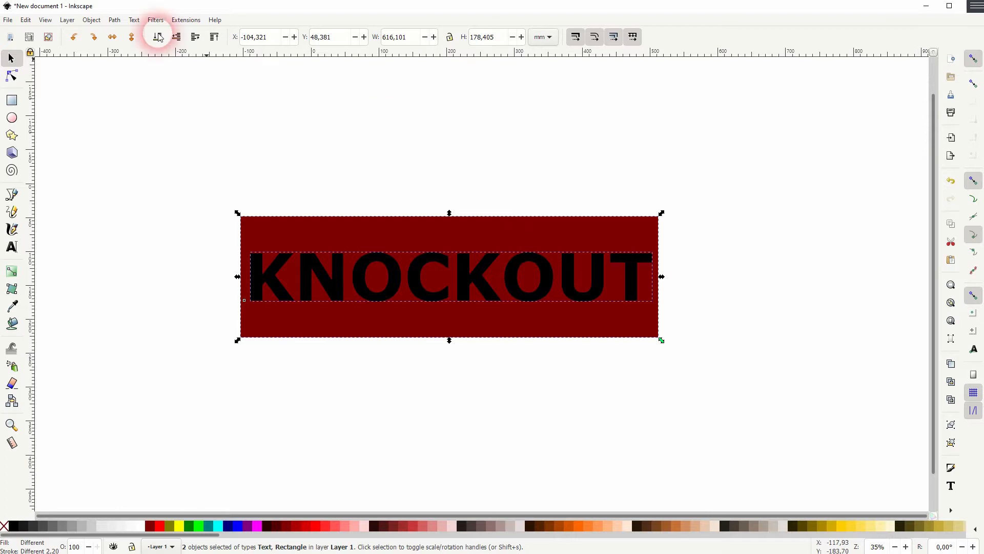
Step: Align the KNOCKOUT text and rectangle centred horizontally and vertically via Align and Distribute
left_click(91, 20)
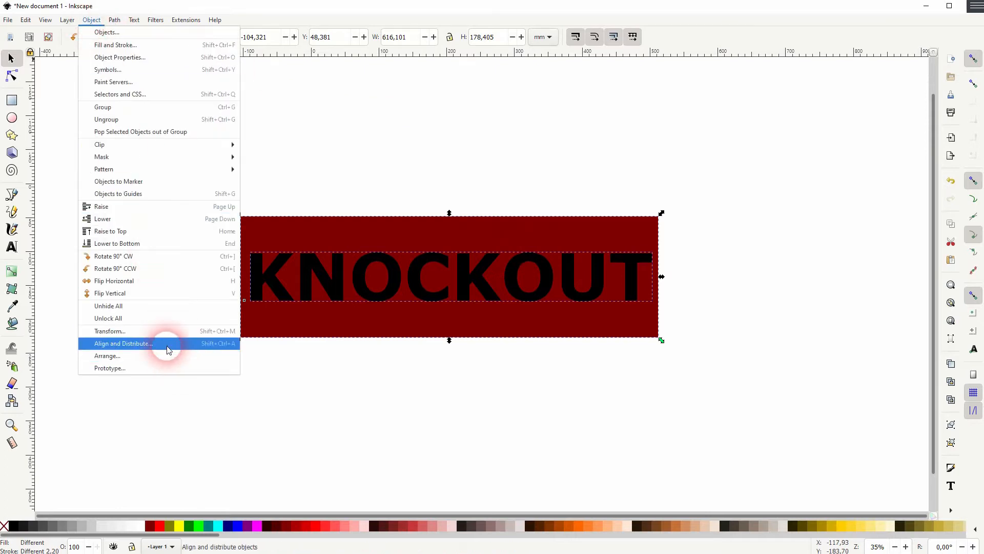
left_click(123, 342)
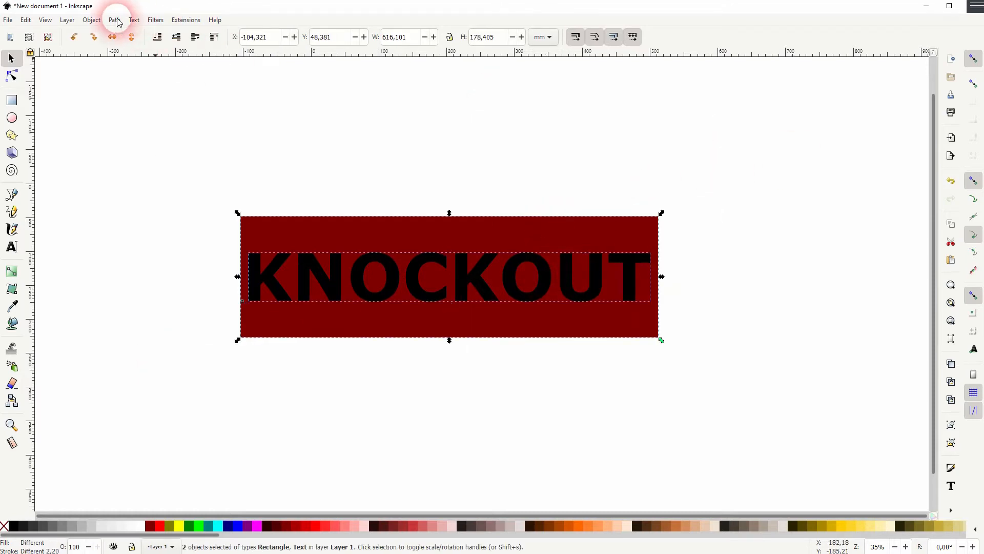
Step: Convert the selected KNOCKOUT text into letter outlines with Path > Object to Path
left_click(471, 274)
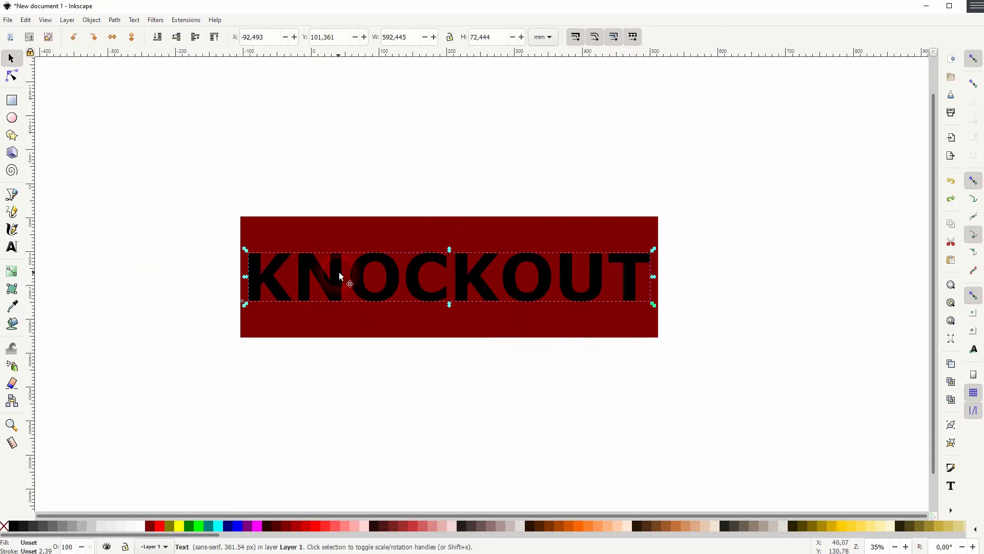
left_click(114, 20)
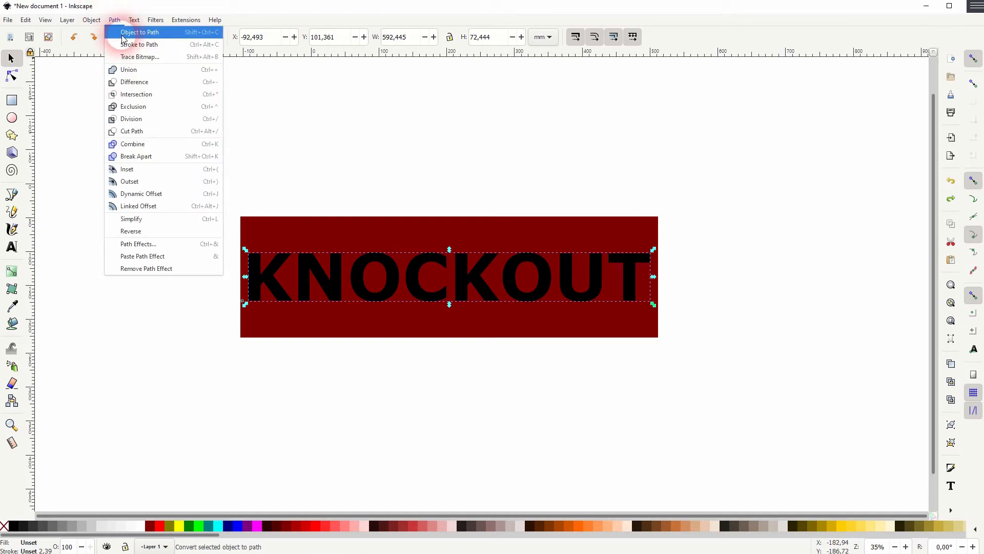
left_click(91, 20)
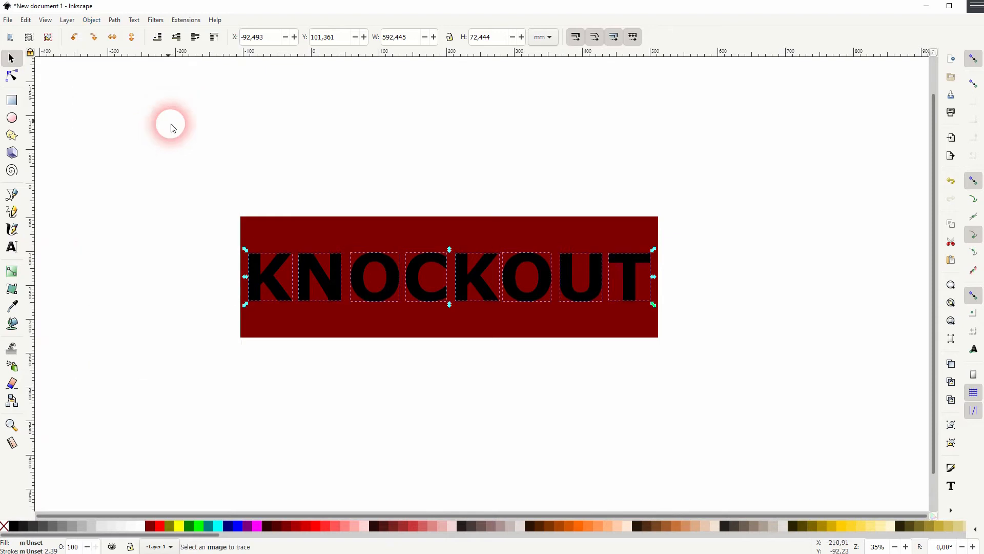
Step: Show the K as a separate letter, return it, and select letters with the rectangle for Difference
left_click_drag(269, 275, 200, 326)
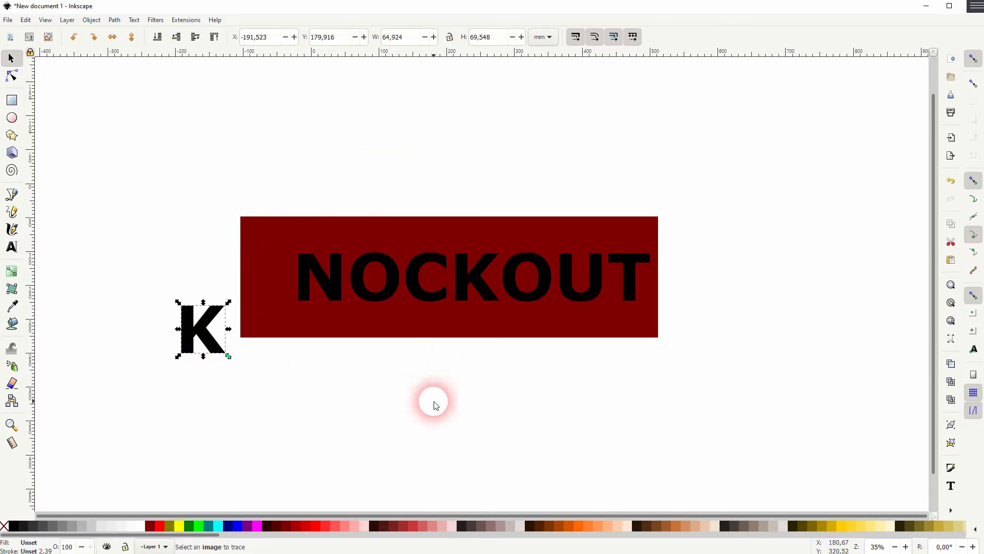
left_click_drag(201, 329, 270, 275)
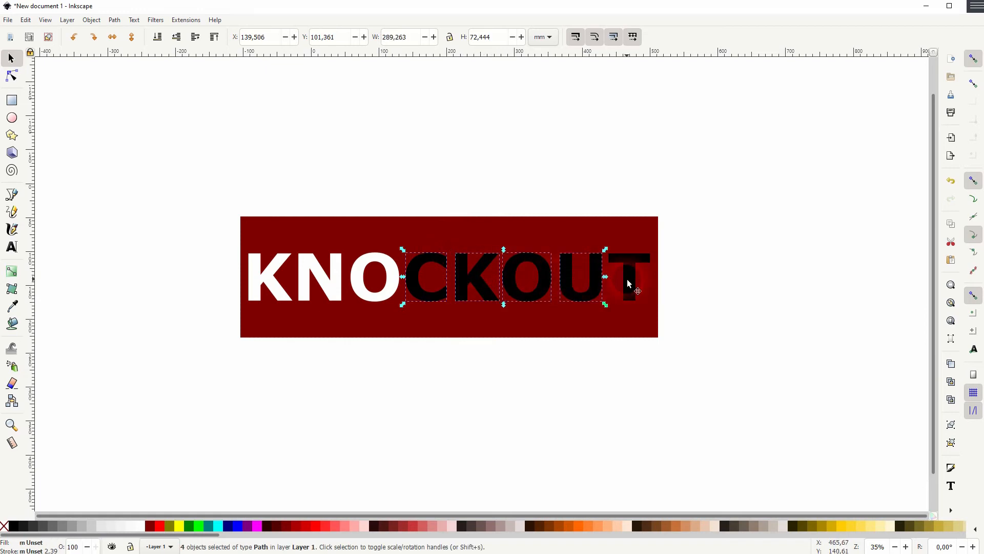
left_click(92, 20)
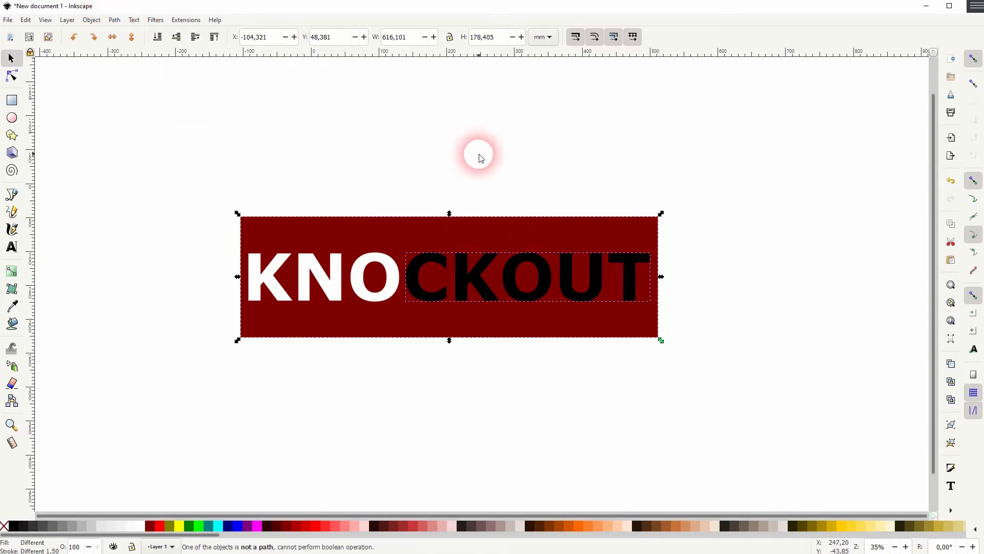
Step: Subtract the C and K from the rectangle with Path > Difference to finish the cut-out word
left_click_drag(527, 276, 601, 349)
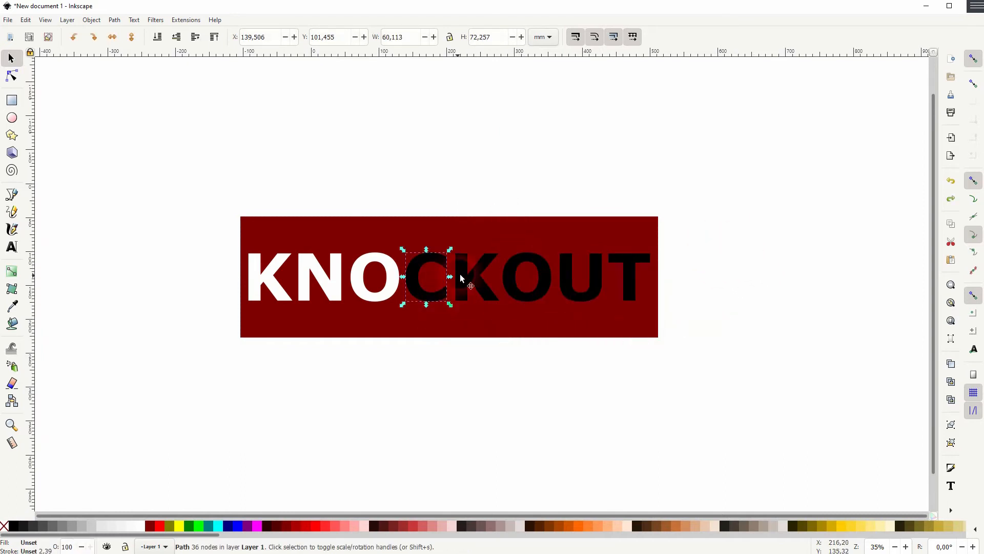
left_click(114, 20)
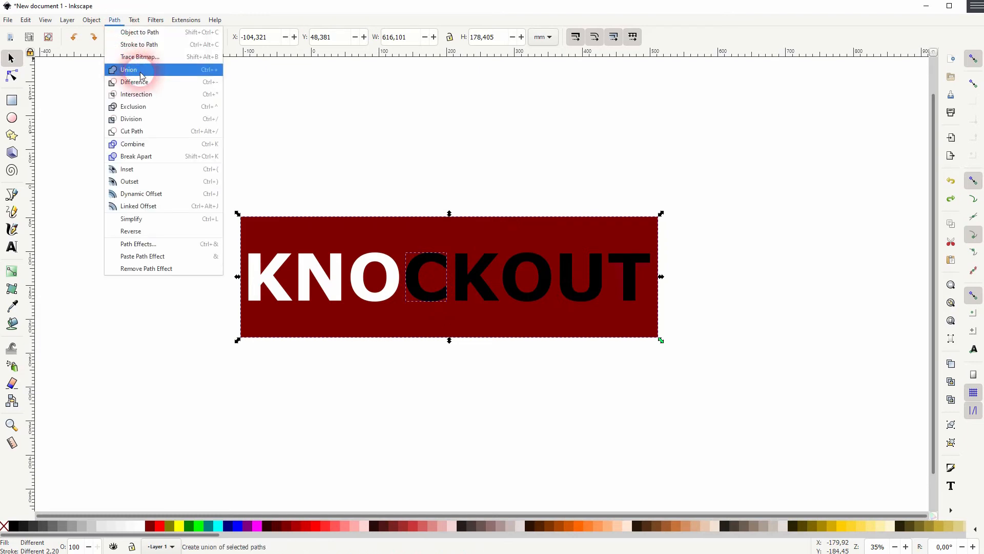
left_click(128, 70)
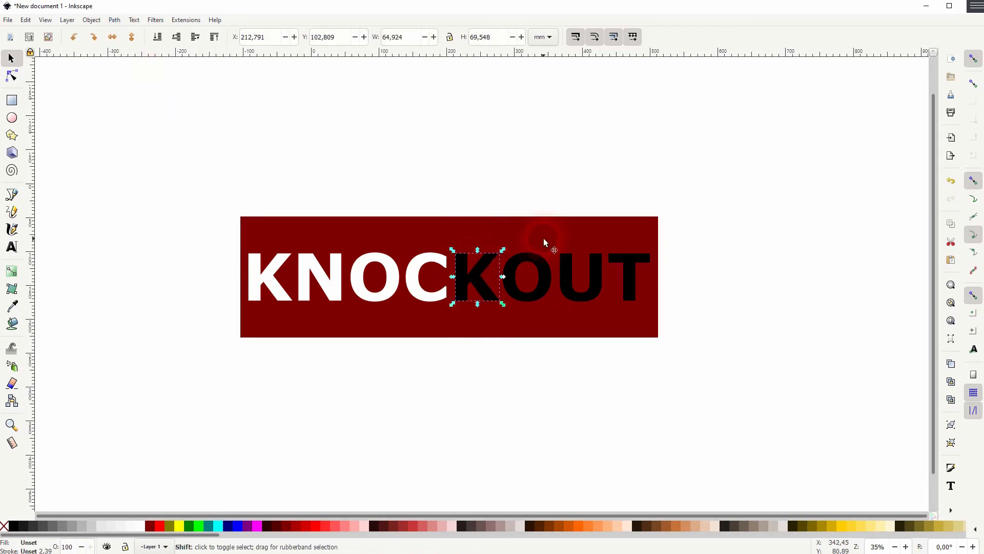
left_click(114, 20)
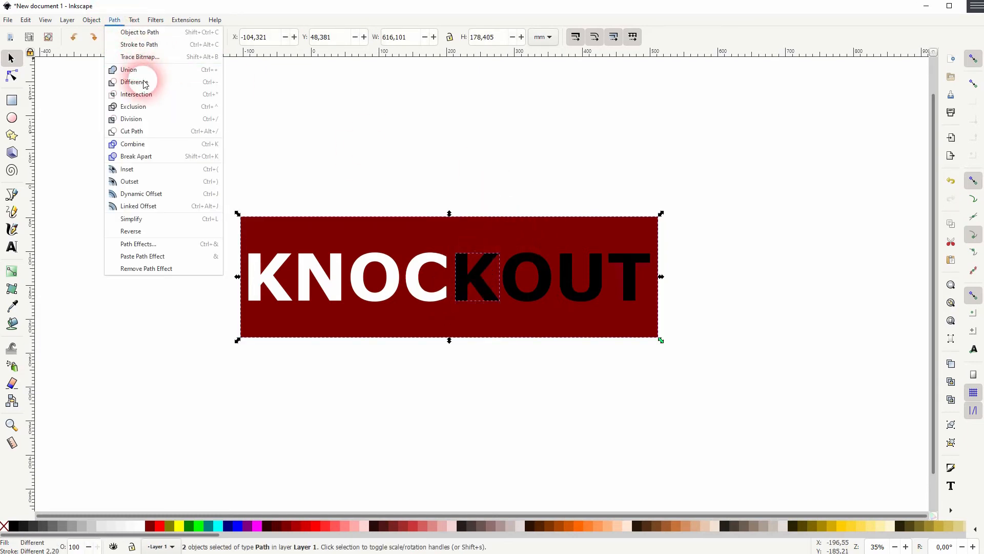
left_click(135, 82)
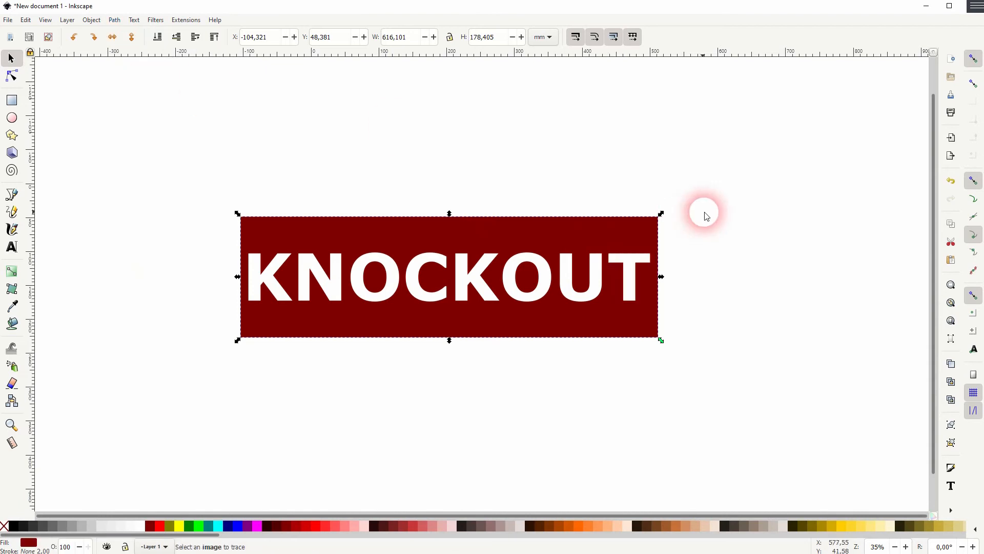
left_click(11, 101)
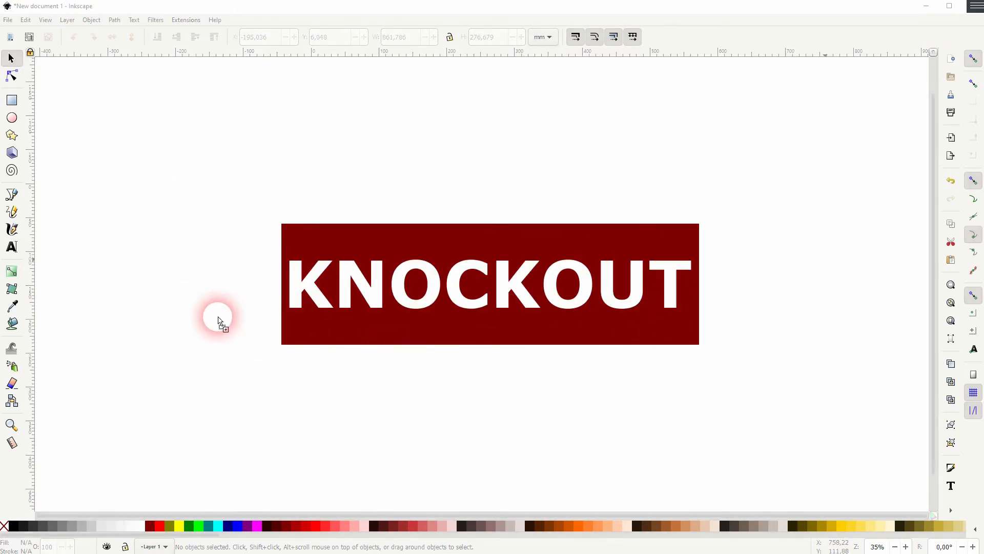
mouse_move(415, 340)
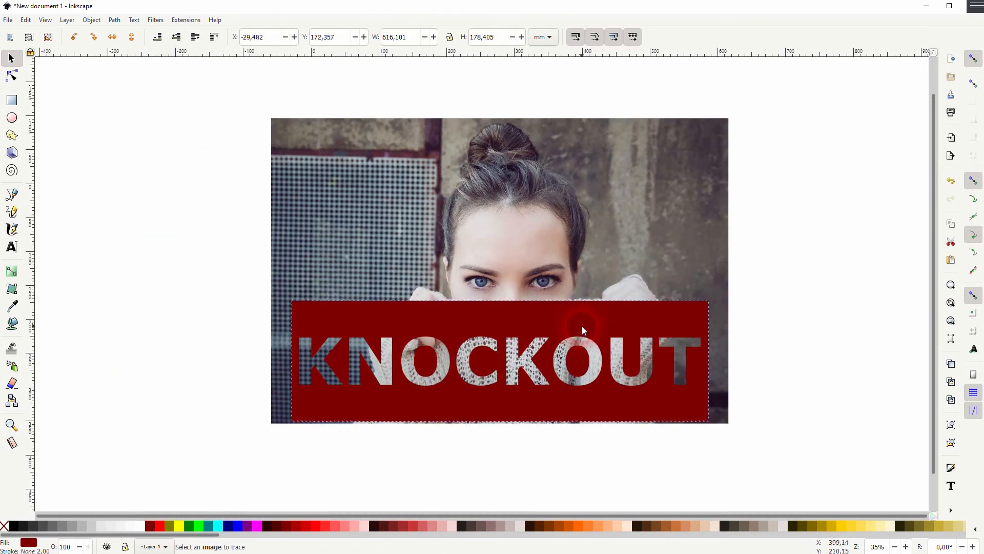
Step: Move the knockout rectangle up over the woman's eyes and deselect to view the result
left_click_drag(582, 331, 594, 279)
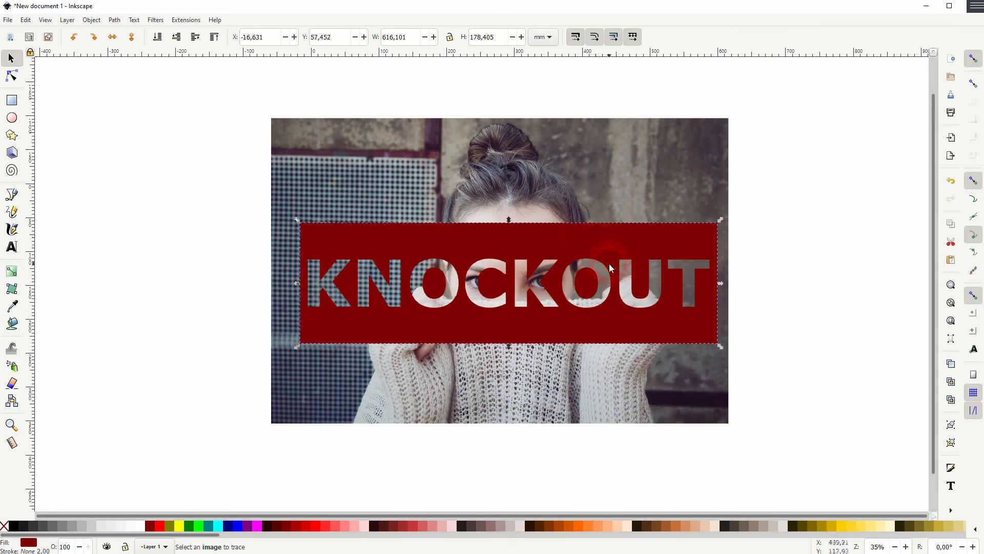
left_click(809, 269)
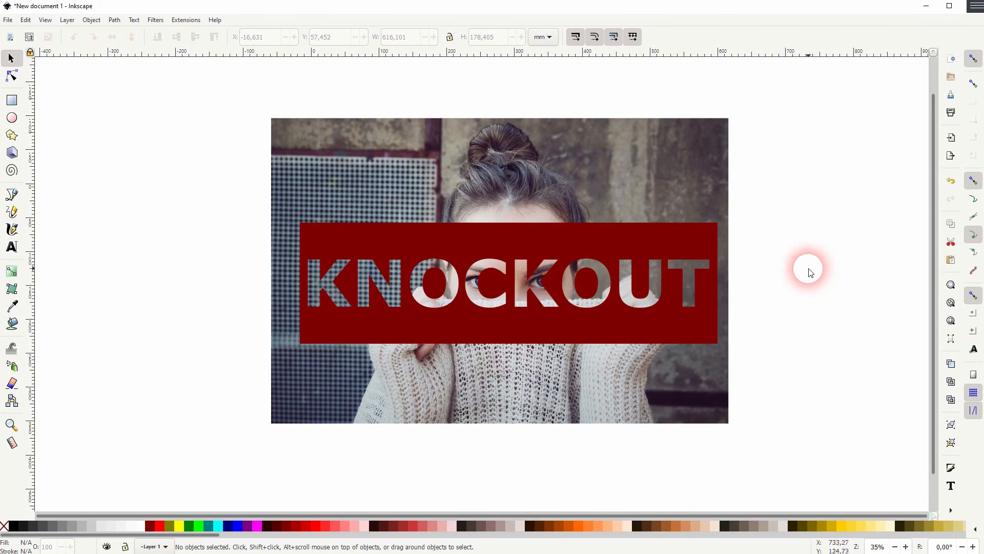